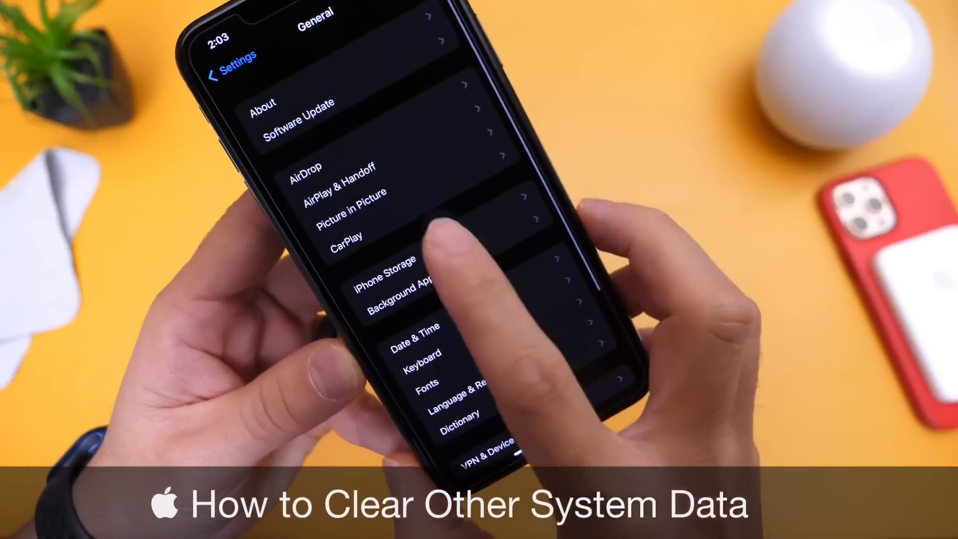
Open the iPhone Storage page from General settings
click(383, 269)
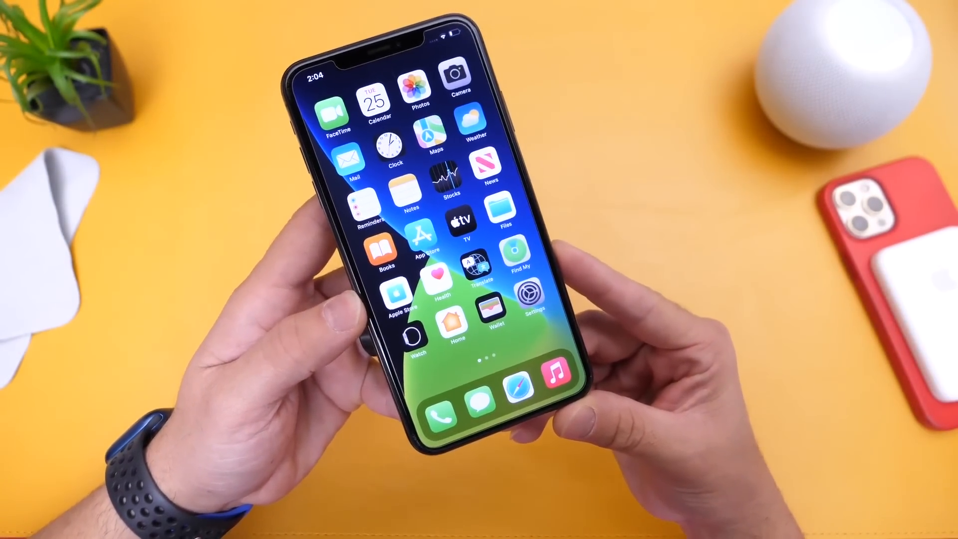
Open Settings, go to iPhone Storage, and scroll through the per-app sizes
click(528, 299)
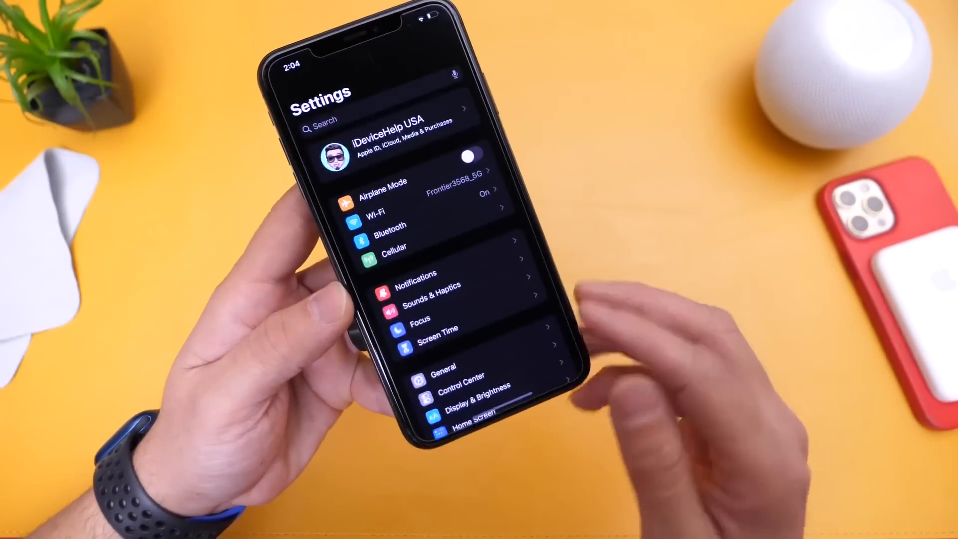
click(441, 367)
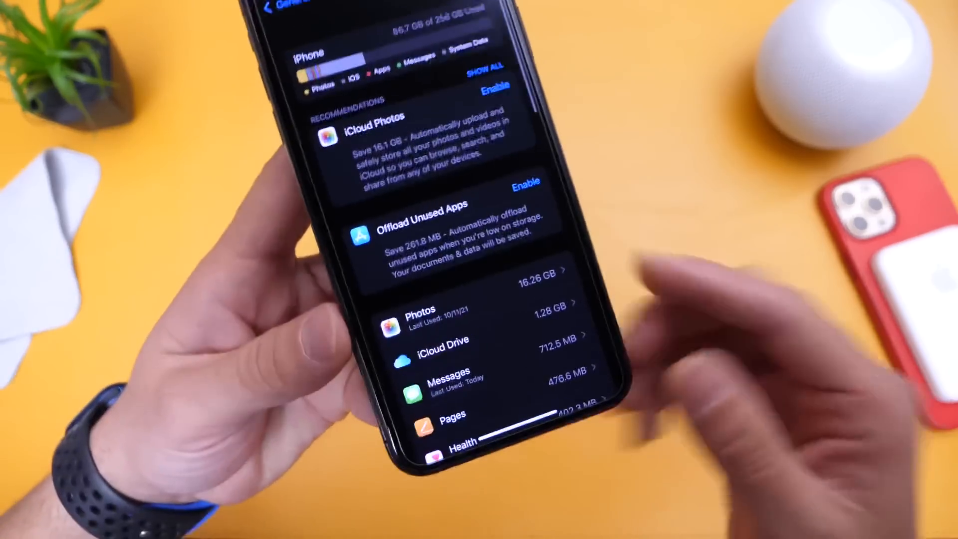
scroll(down, 3)
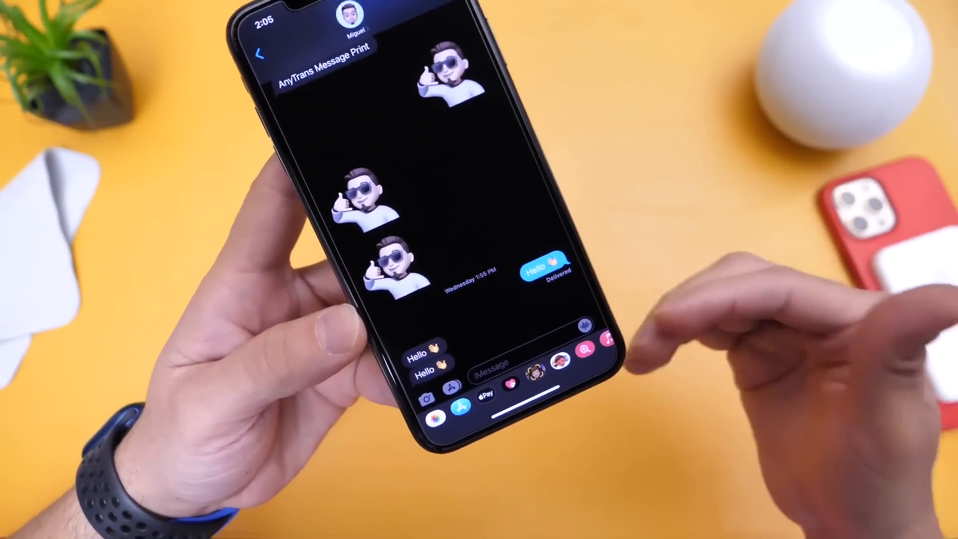
View the memoji sticker conversation in Messages
click(264, 55)
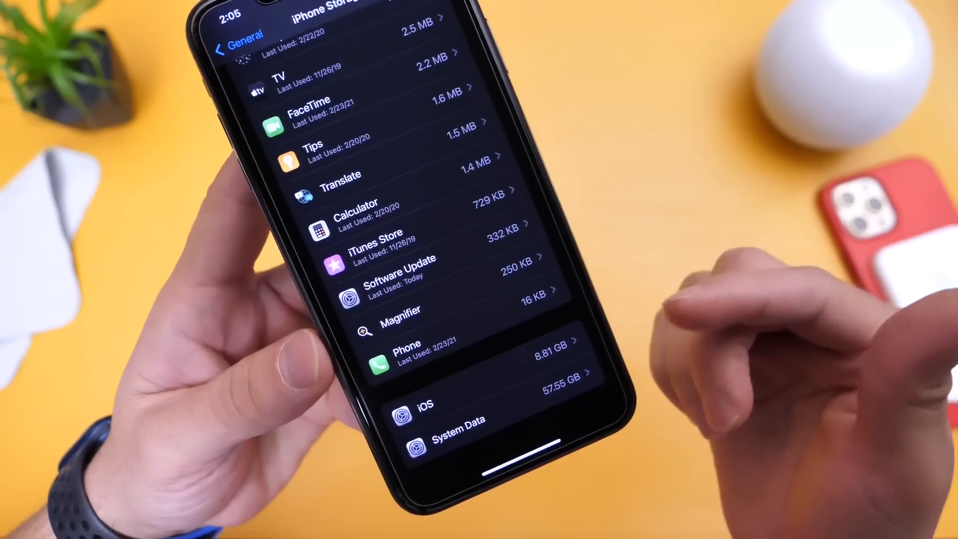
Scroll the iPhone Storage list to check System Data at 57.55 GB
scroll(up, 3)
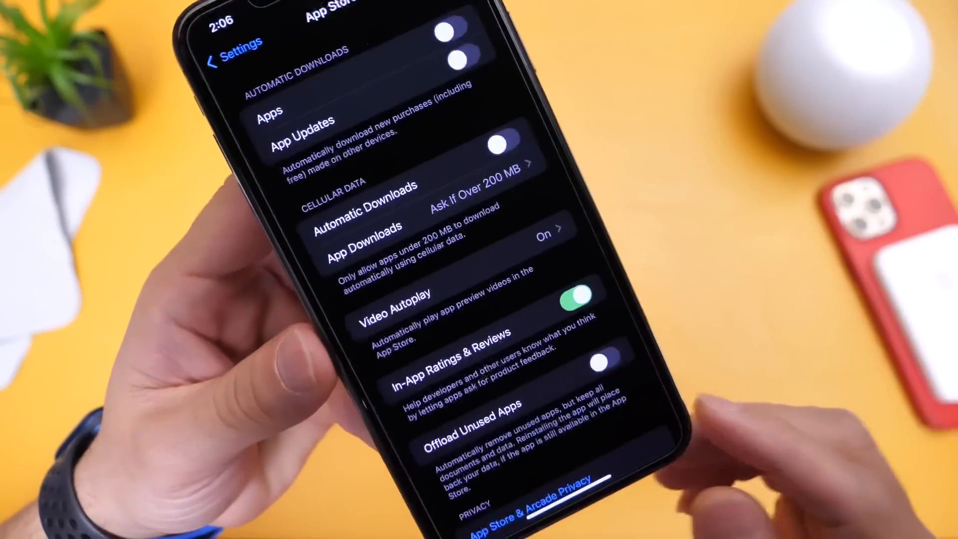
Scroll the App Store settings to the Offload Unused Apps toggle
scroll(up, 3)
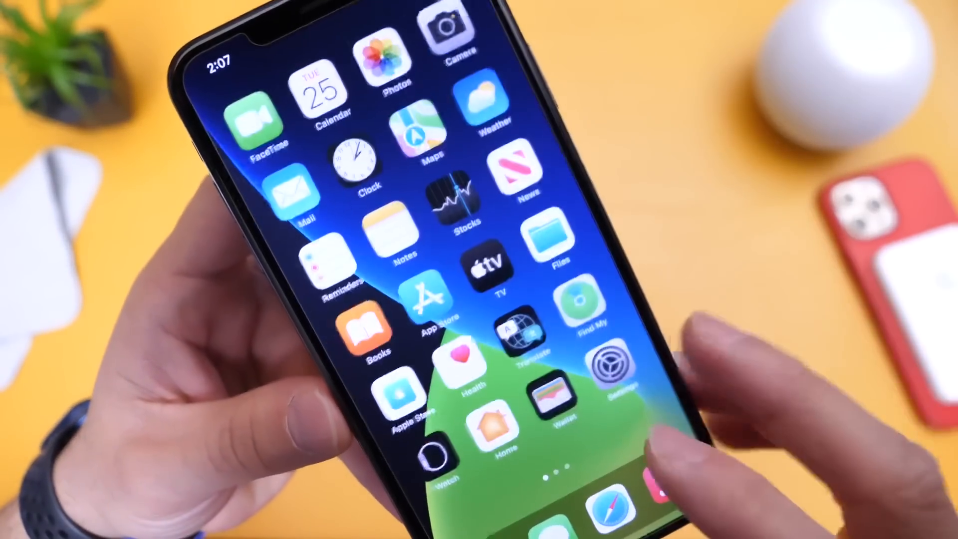
Long-press an icon and swipe across Home Screen pages to remove unused apps
click(613, 364)
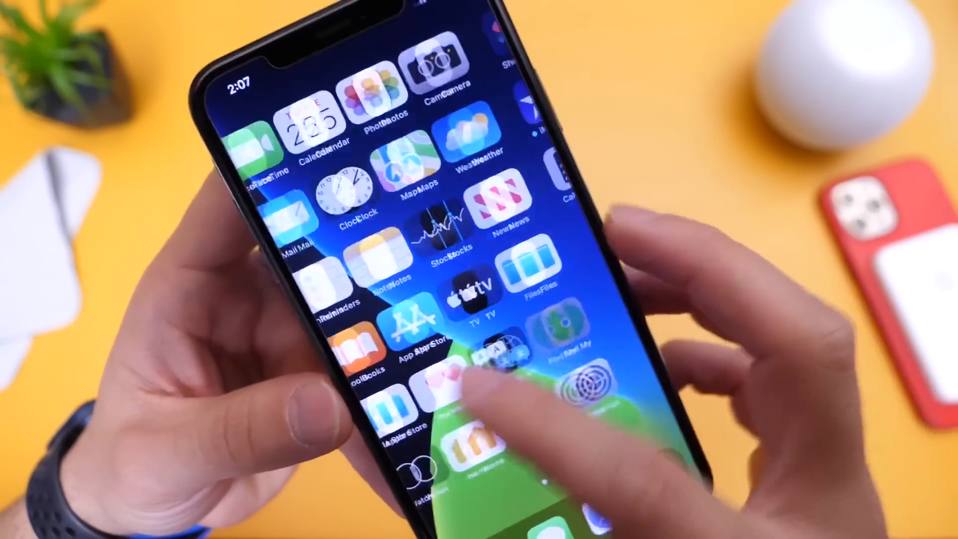
scroll(left, 3)
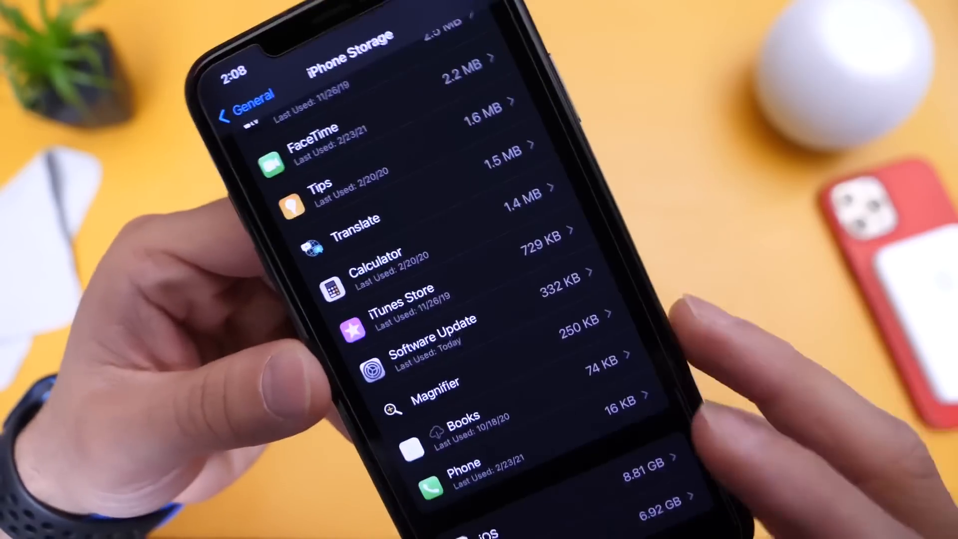
Scroll iPhone Storage back up to see Podcasts offloaded and Photos at 1.32 GB
scroll(up, 3)
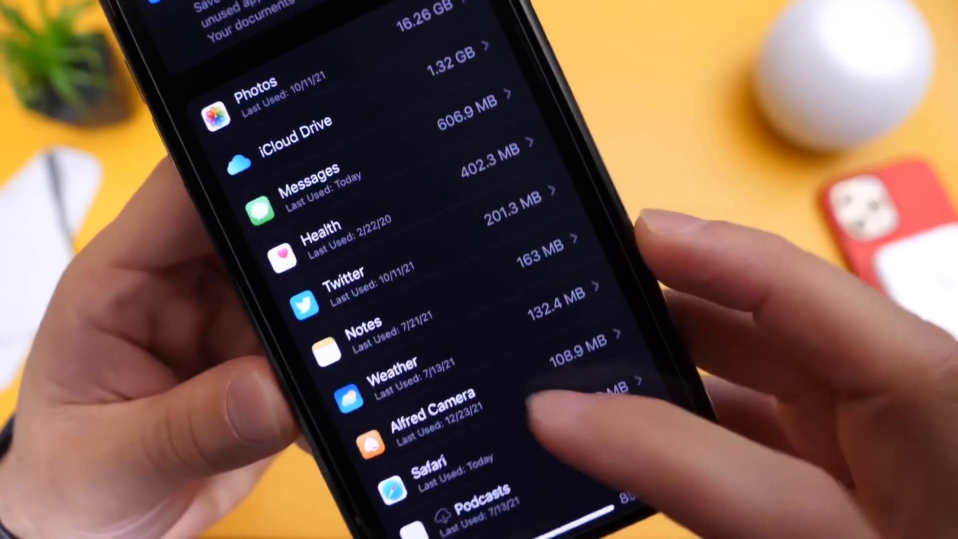
Scroll up and down through the iPhone Storage app sizes
scroll(up, 3)
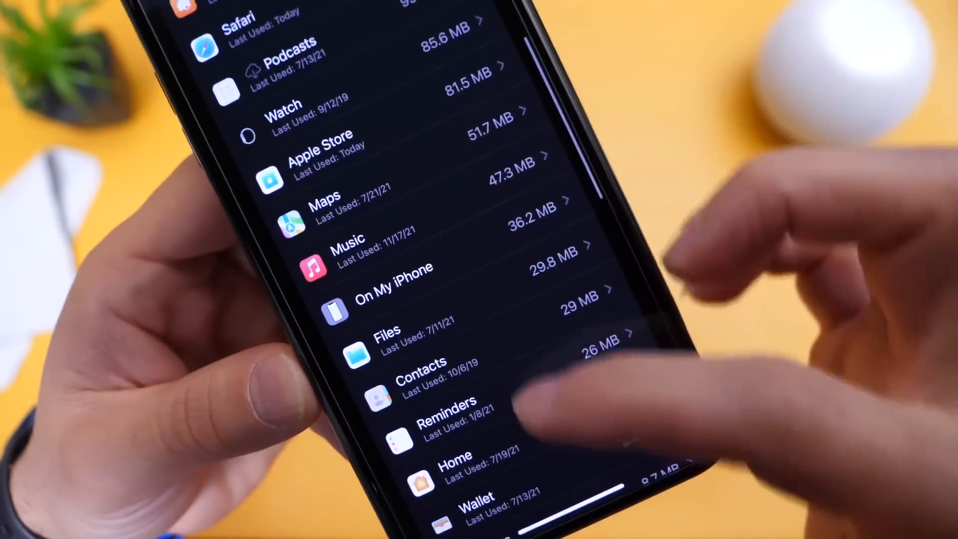
scroll(down, 3)
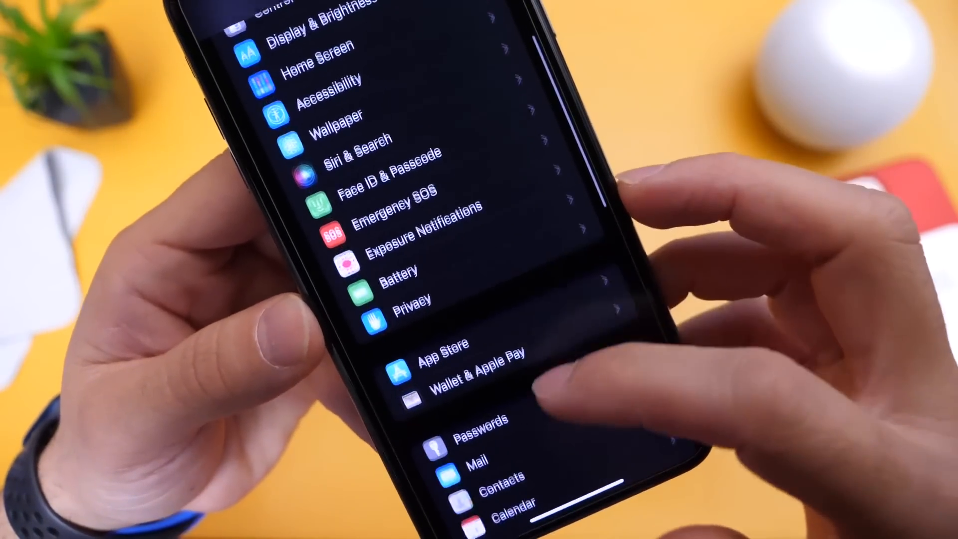
scroll(up, 3)
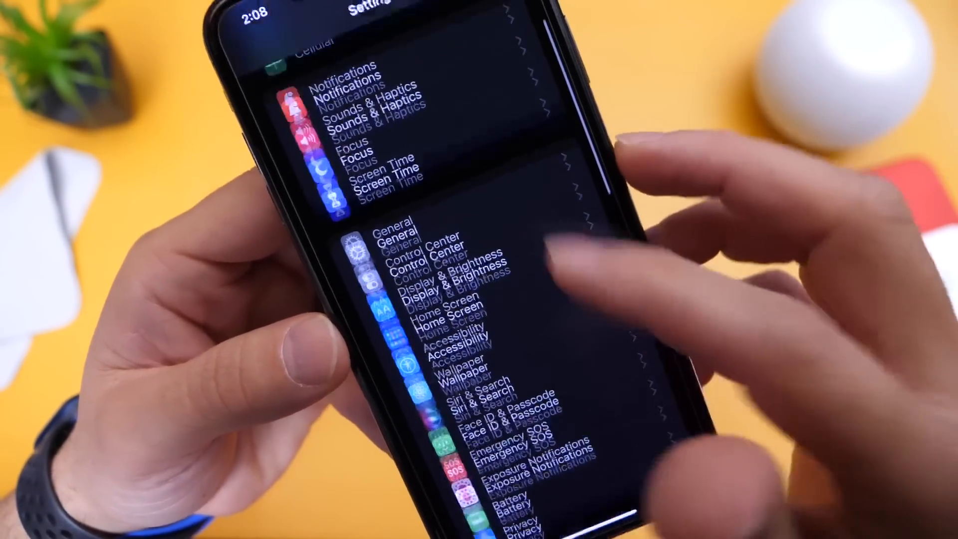
scroll(down, 3)
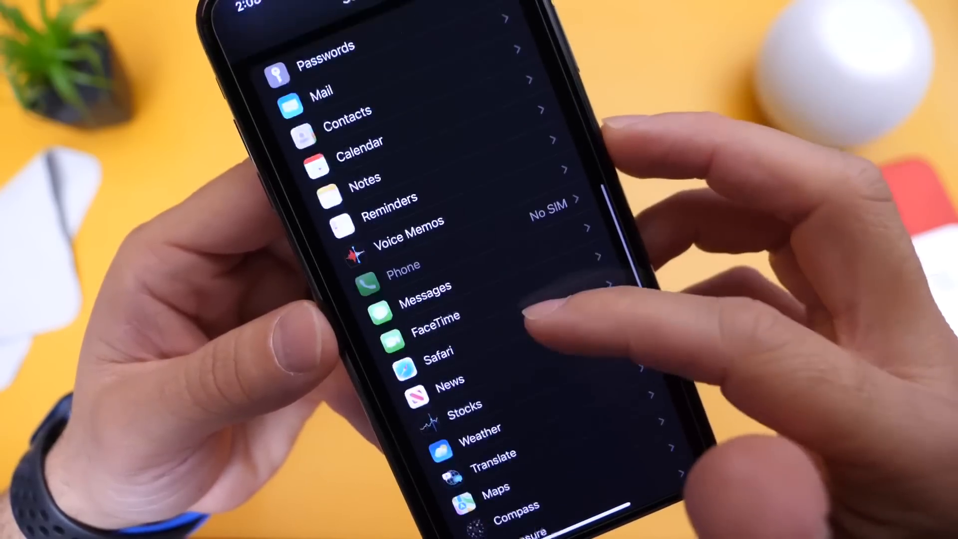